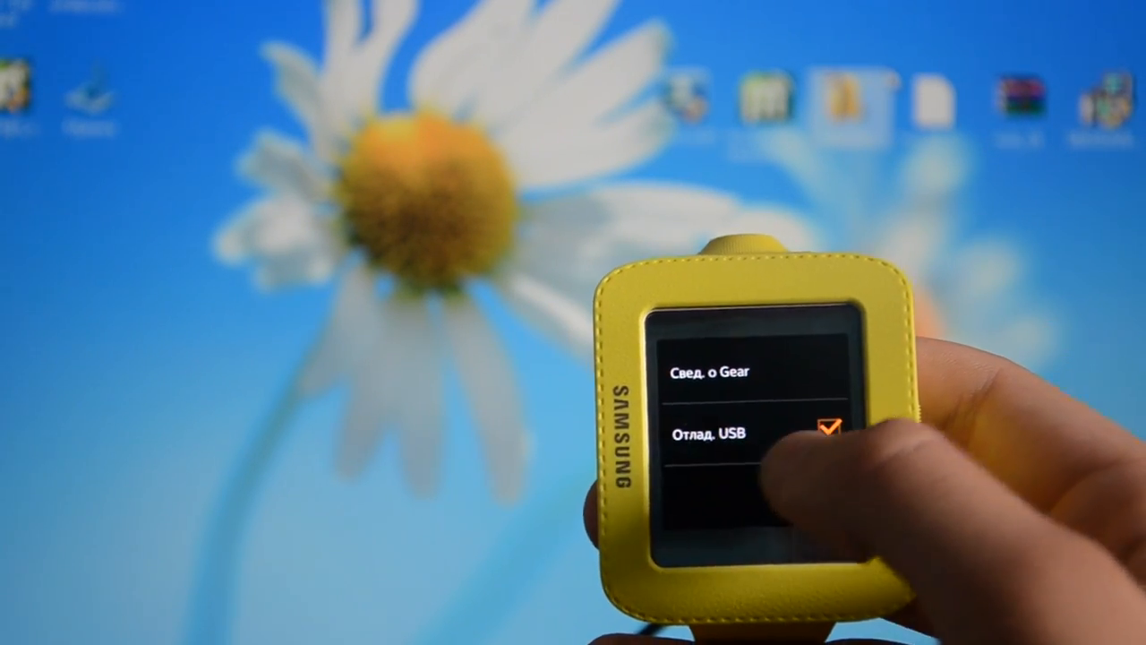
Enable Отлад. USB (USB debugging) on the Galaxy Gear and confirm with OK.
{"action": "left_click", "coordinate": [824, 429]}
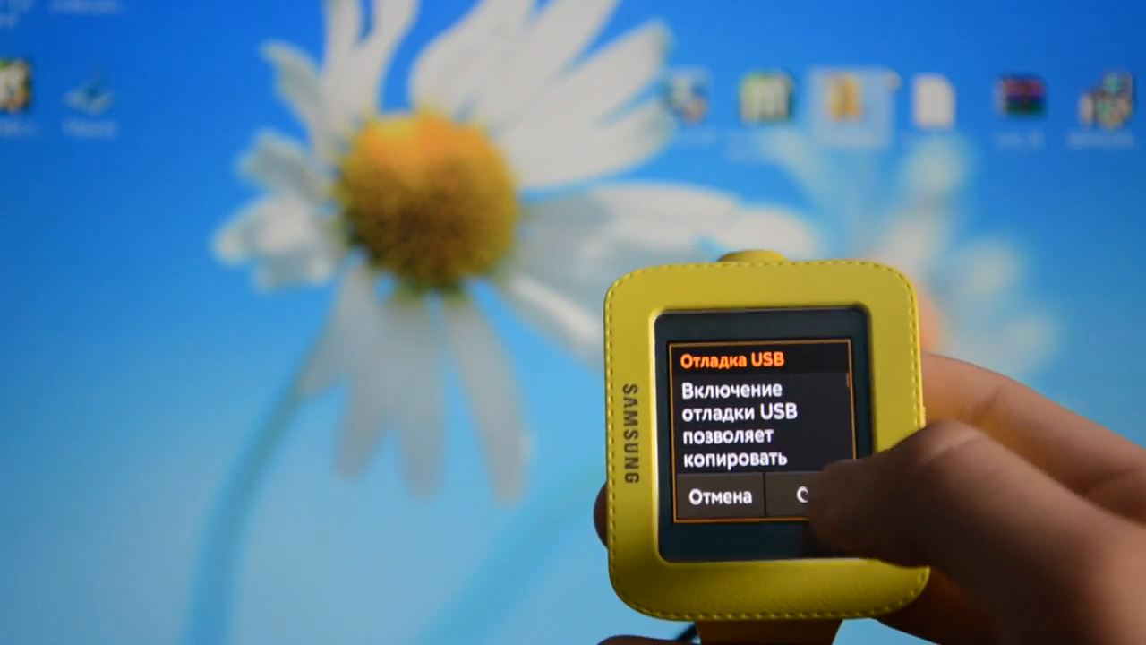
{"action": "left_click", "coordinate": [810, 496]}
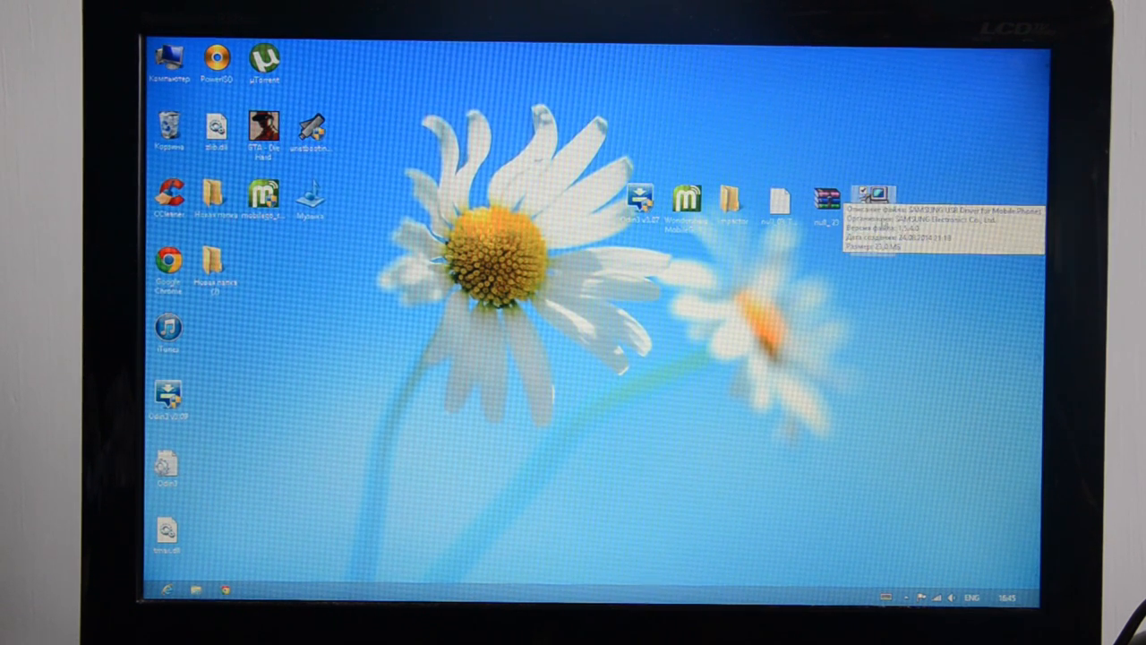
{"action": "mouse_move", "coordinate": [900, 313]}
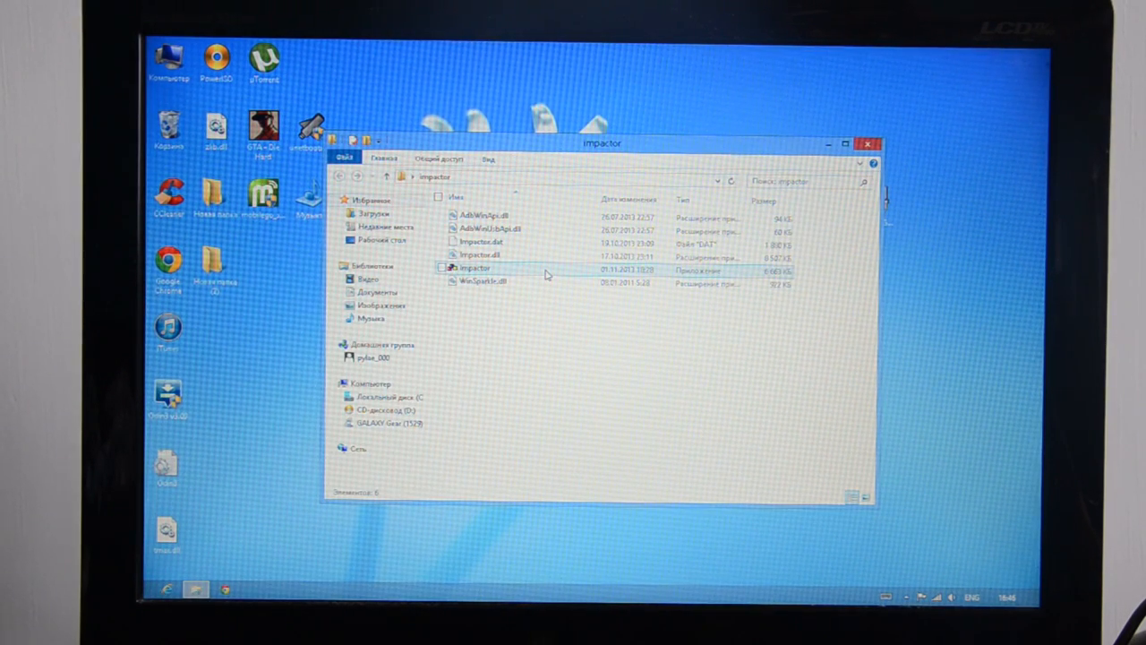
Select the Impactor application, then close the impactor Explorer window.
{"action": "left_click", "coordinate": [472, 268]}
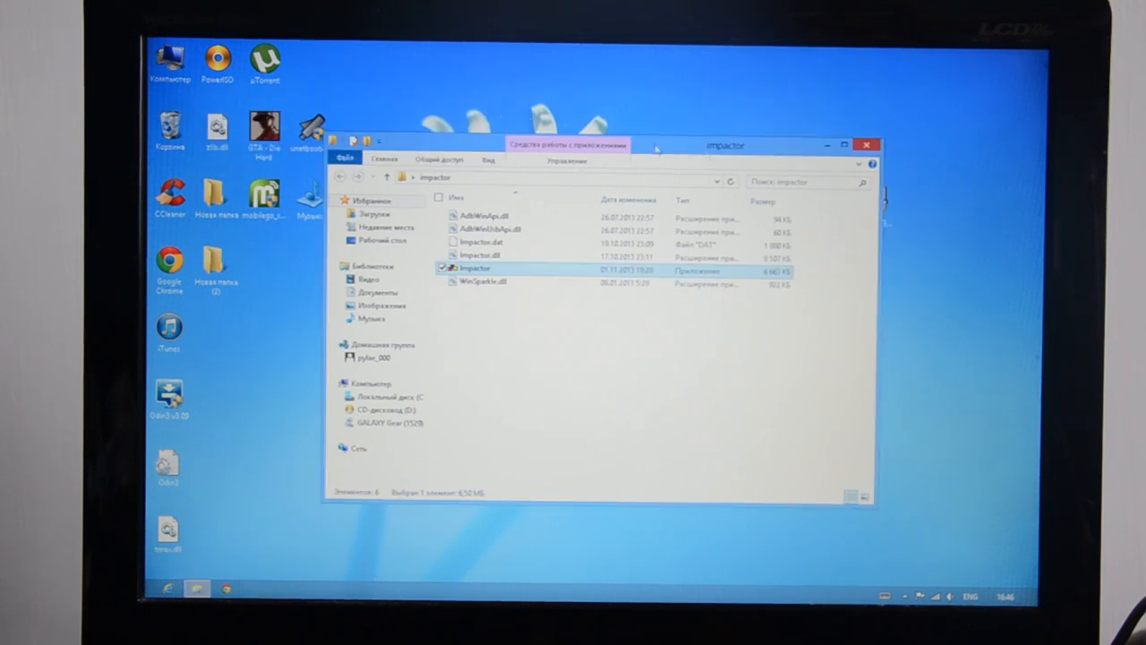
{"action": "left_click", "coordinate": [865, 144]}
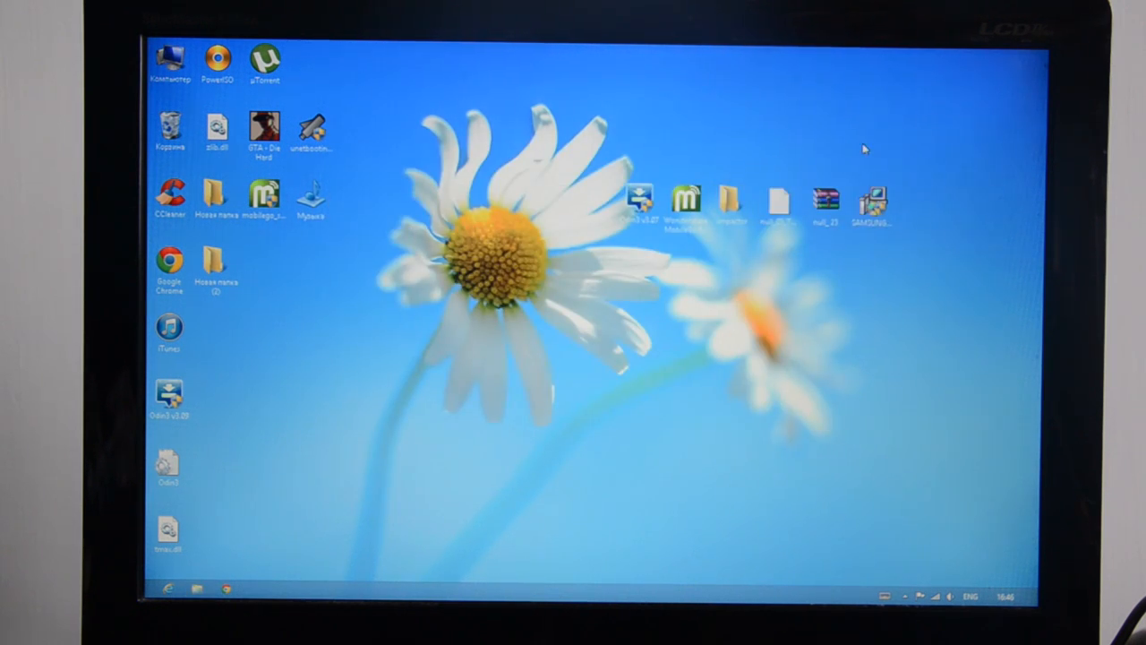
{"action": "mouse_move", "coordinate": [640, 197]}
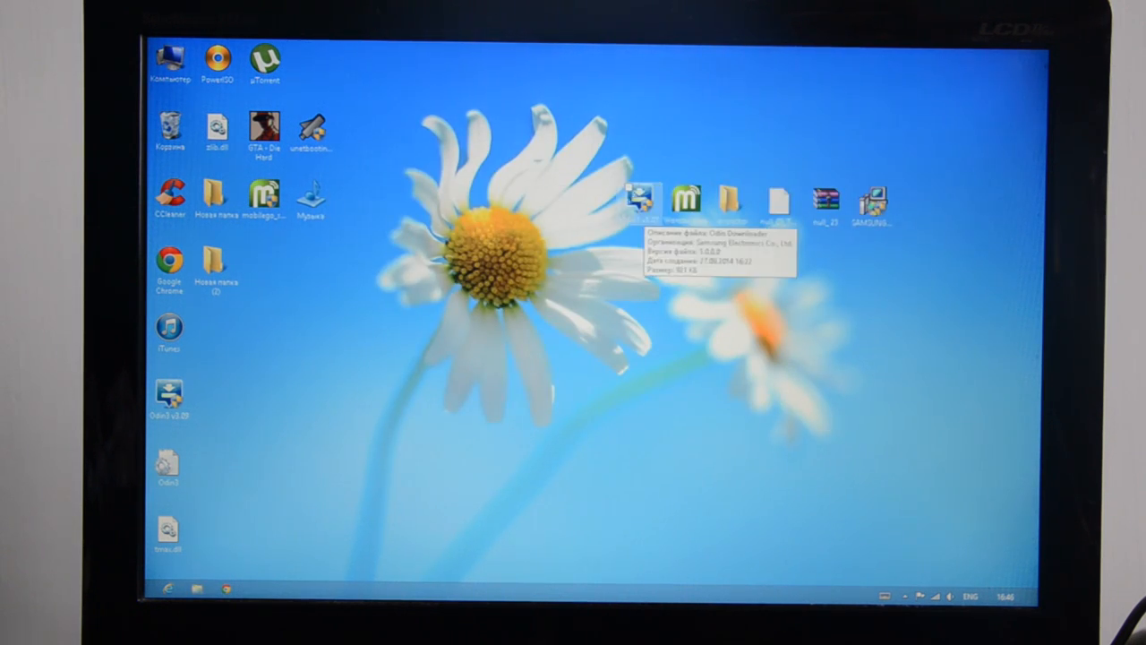
Launch Odin3 v3.07 from the desktop and approve the User Account Control prompt.
{"action": "double_click", "coordinate": [641, 199]}
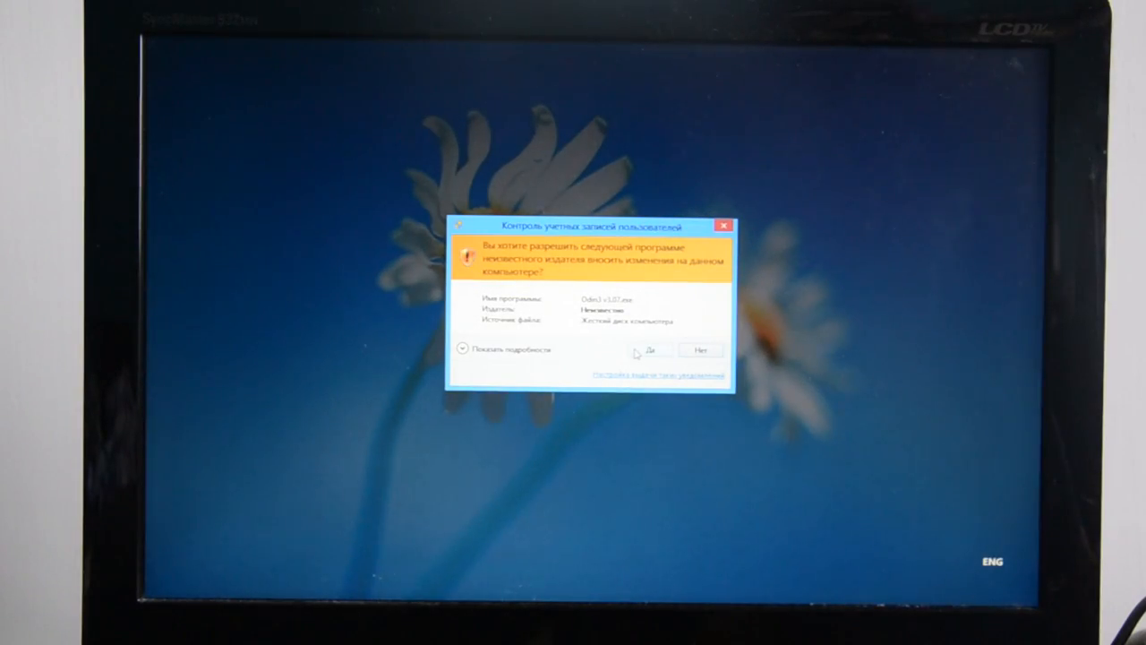
{"action": "left_click", "coordinate": [652, 349]}
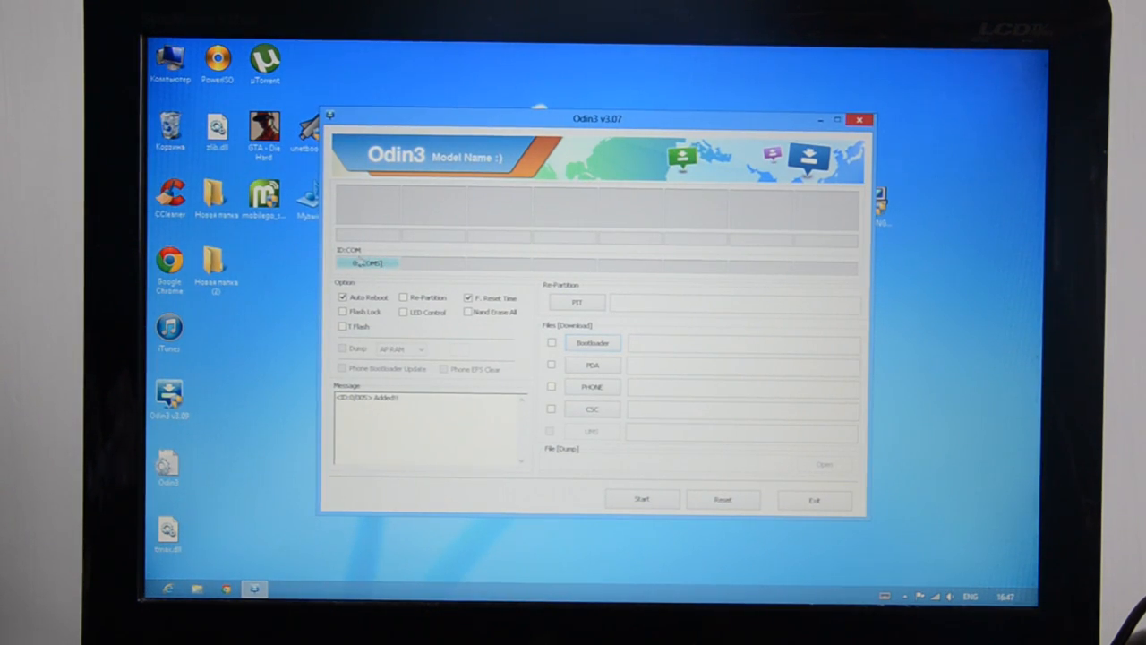
{"action": "left_click", "coordinate": [467, 297]}
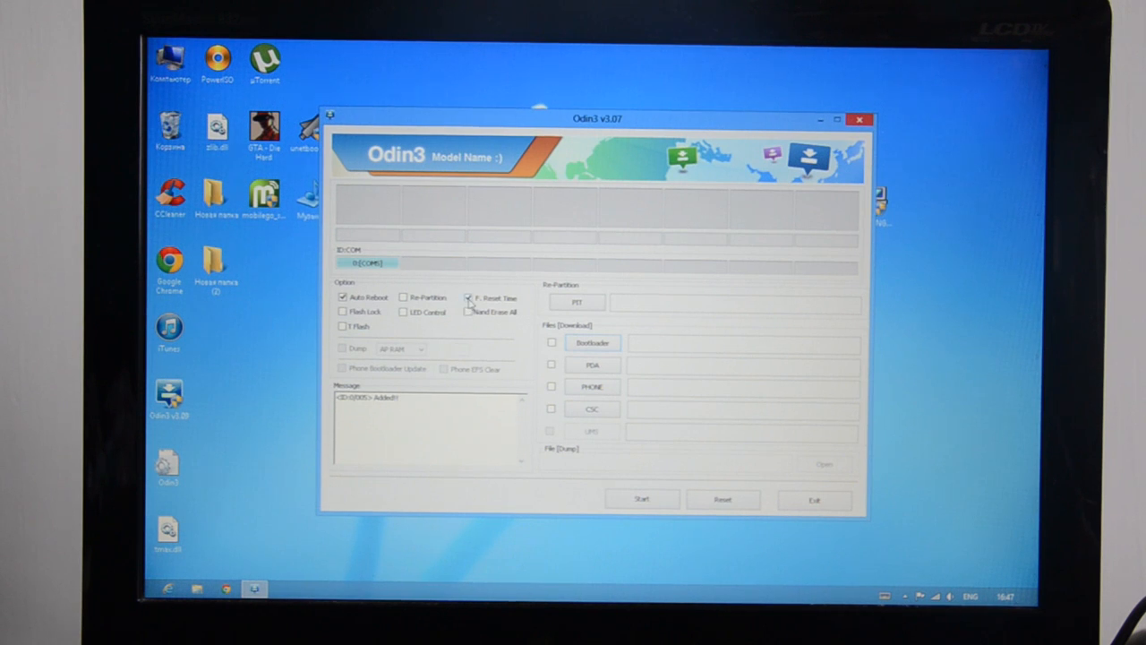
{"action": "left_click", "coordinate": [467, 311]}
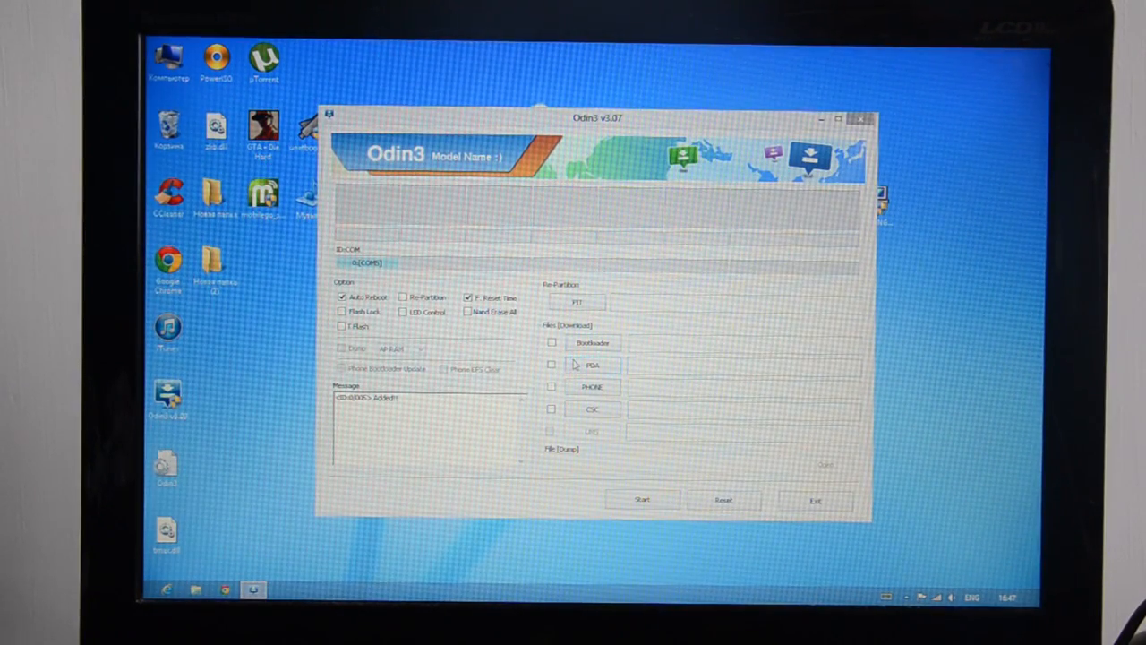
Load nx_03_TWRP2.7.tar.md5 from the Desktop as Odin3's PDA file.
{"action": "left_click", "coordinate": [592, 366]}
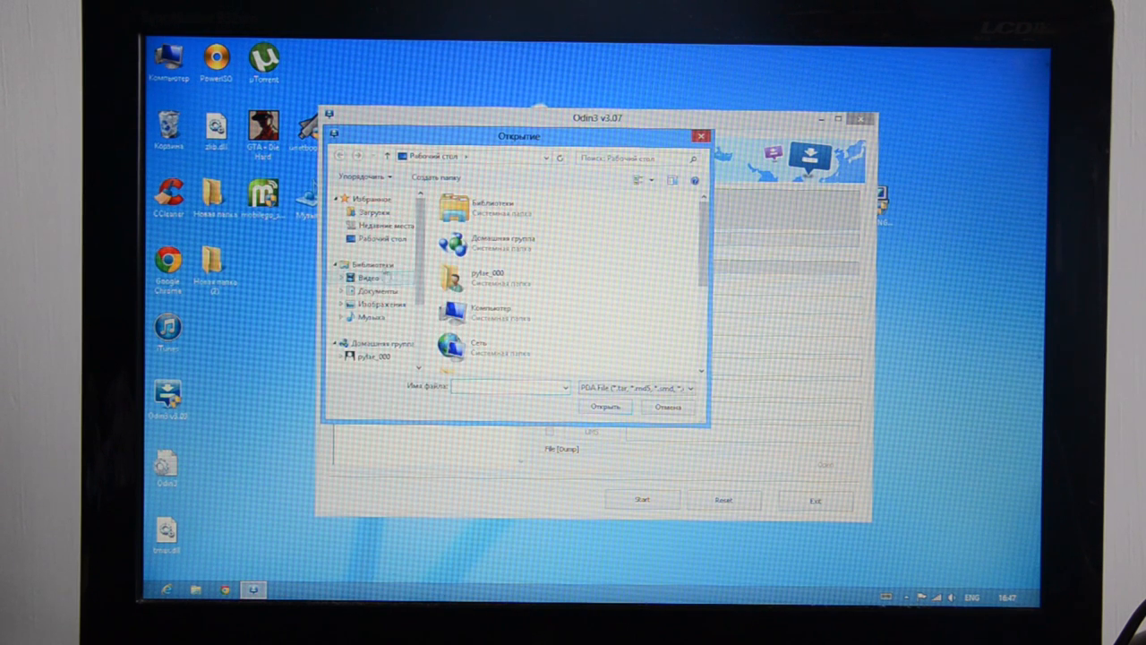
{"action": "scroll", "scroll_direction": "down", "scroll_amount": 3}
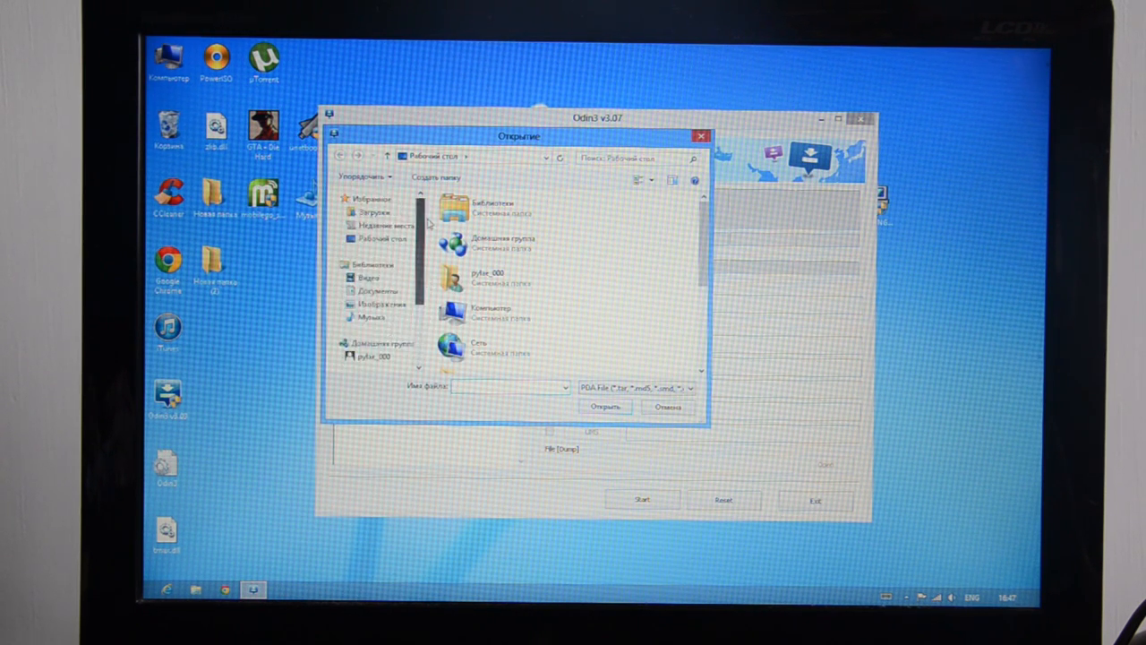
{"action": "scroll", "scroll_direction": "down", "scroll_amount": 3}
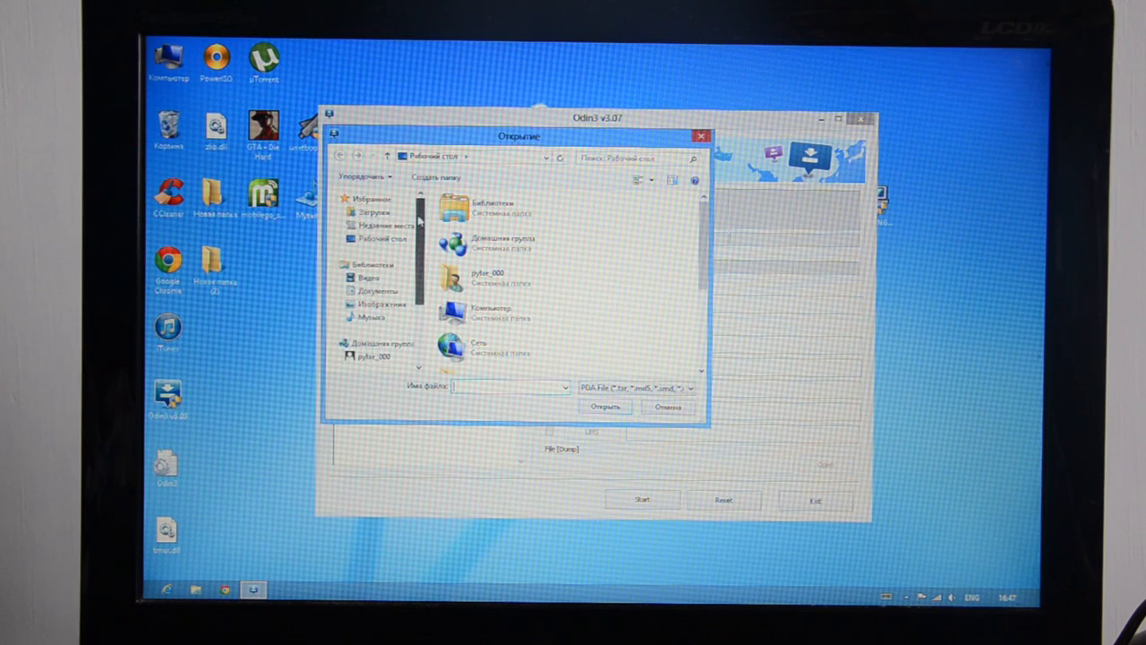
{"action": "scroll", "scroll_direction": "down", "scroll_amount": 3}
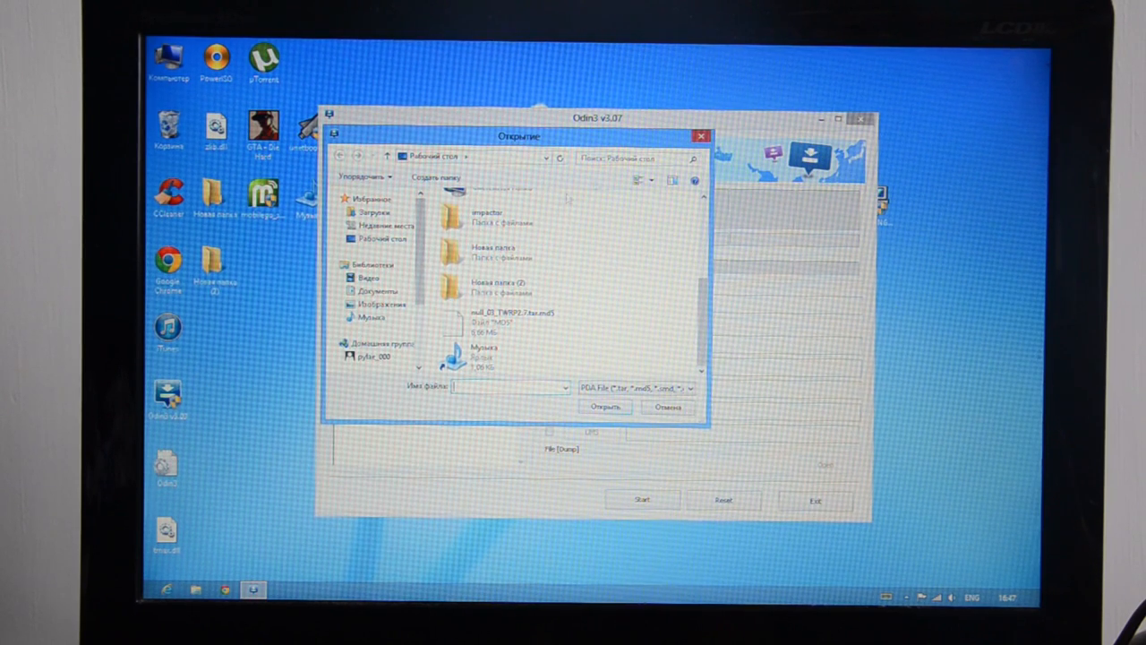
{"action": "left_click", "coordinate": [510, 319]}
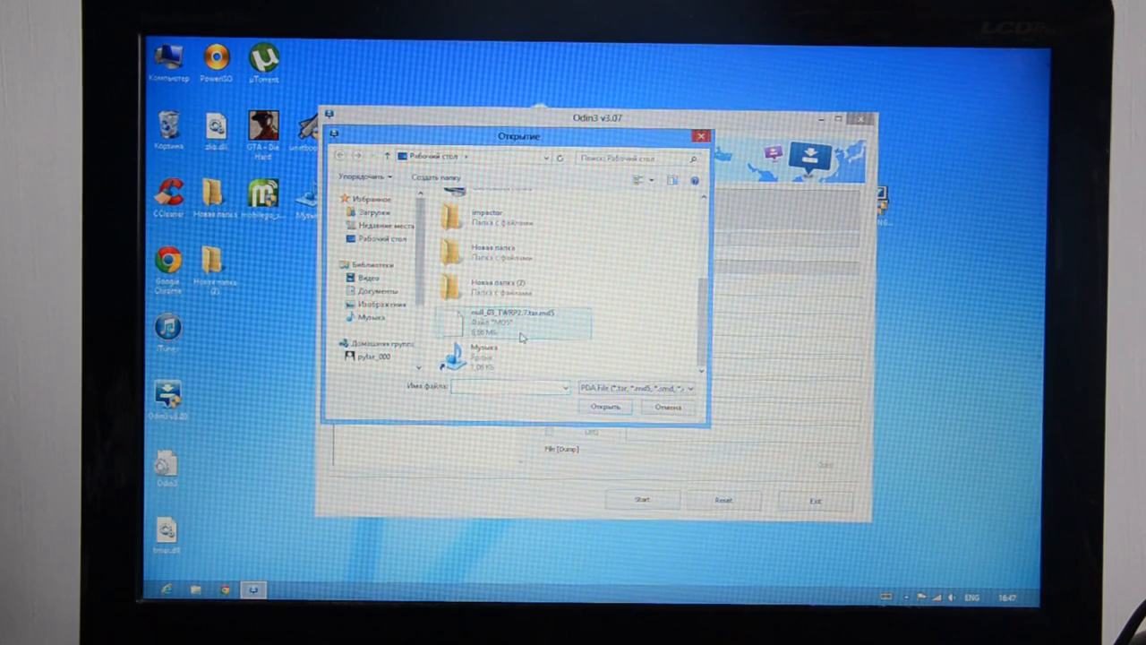
{"action": "left_click", "coordinate": [511, 318]}
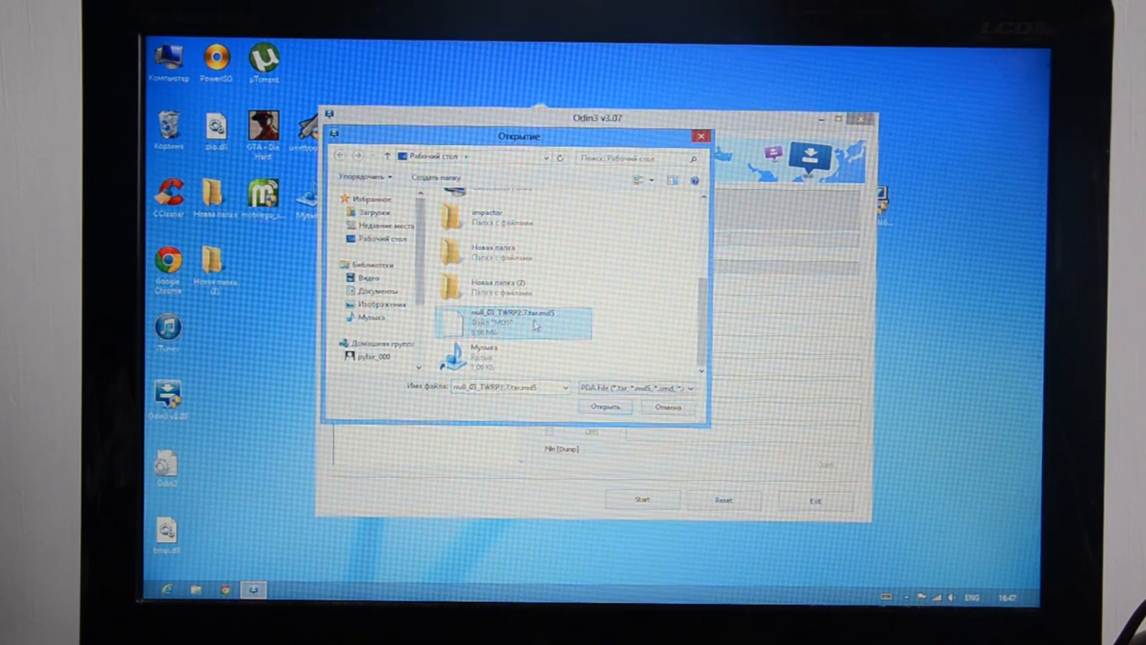
{"action": "mouse_move", "coordinate": [506, 324]}
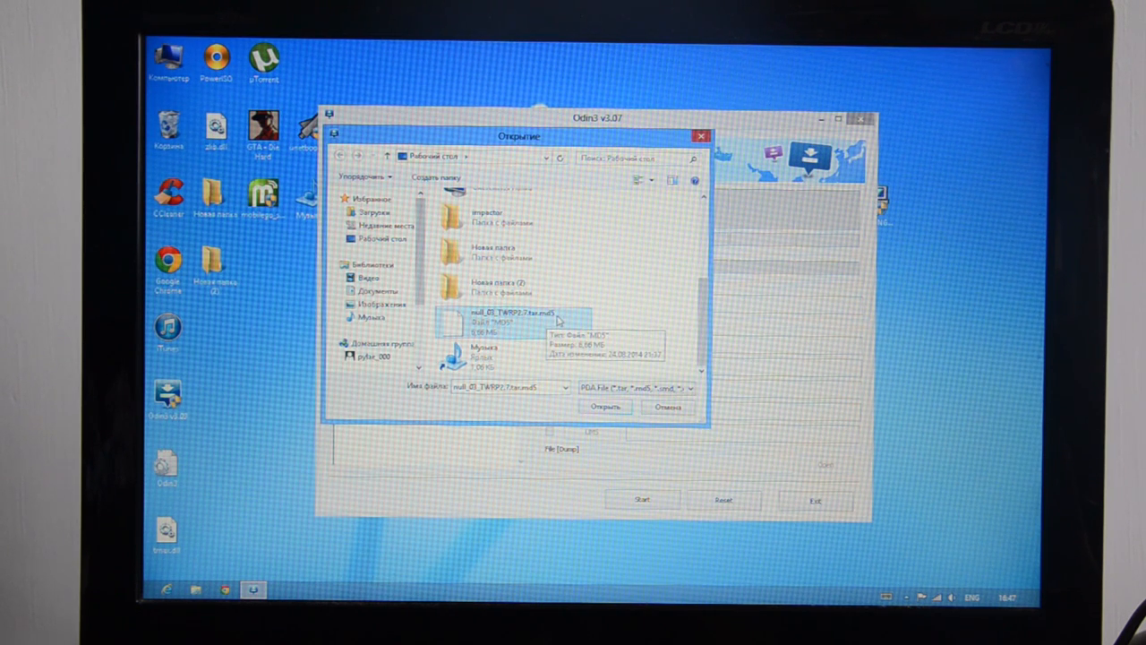
{"action": "mouse_move", "coordinate": [533, 342]}
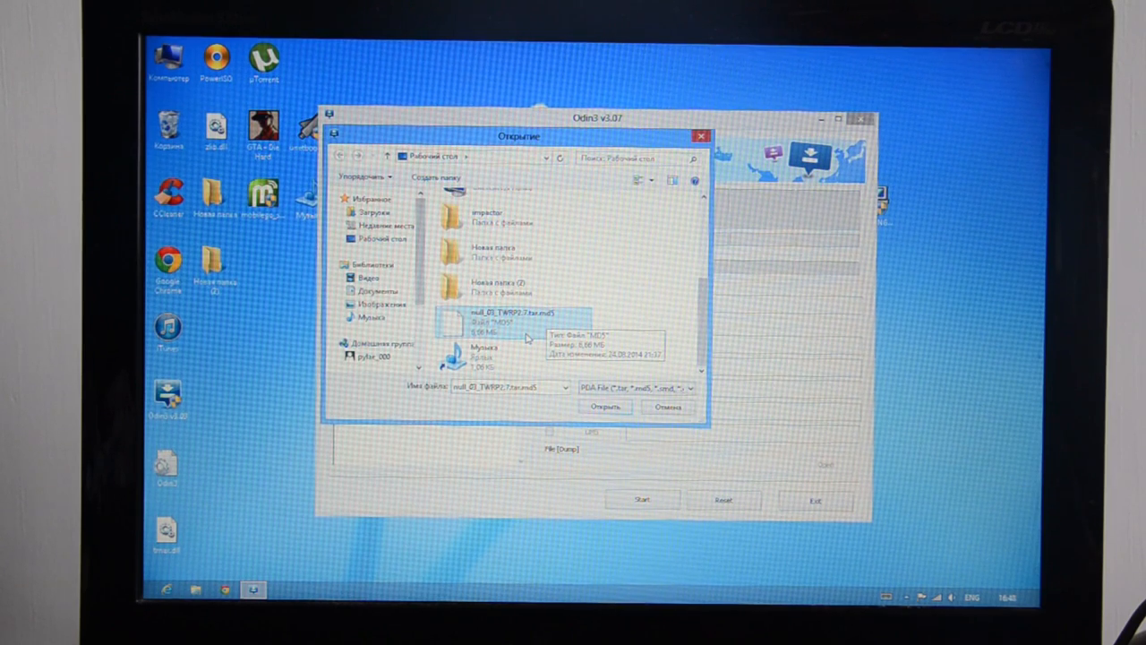
{"action": "left_click", "coordinate": [605, 407]}
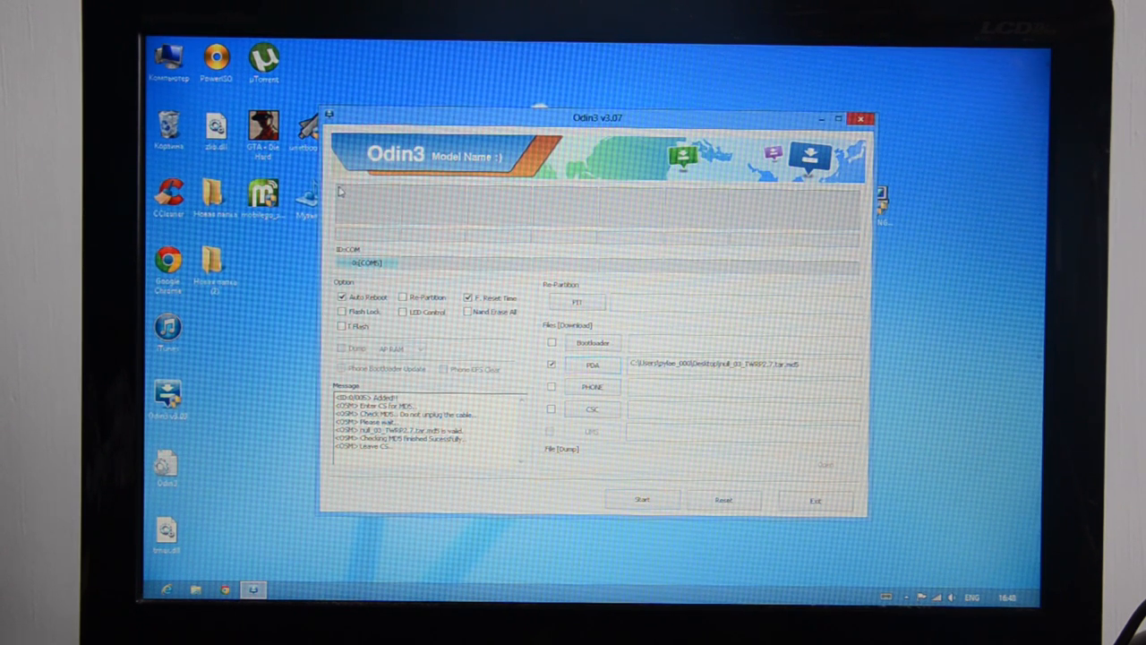
{"action": "mouse_move", "coordinate": [351, 205]}
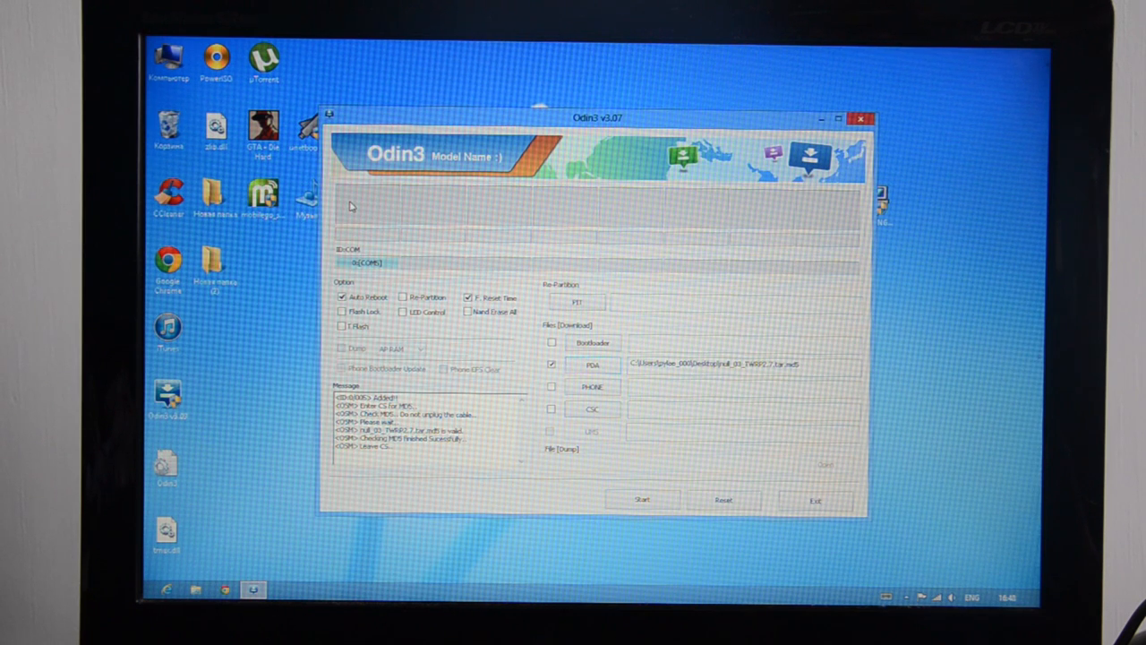
{"action": "mouse_move", "coordinate": [362, 199]}
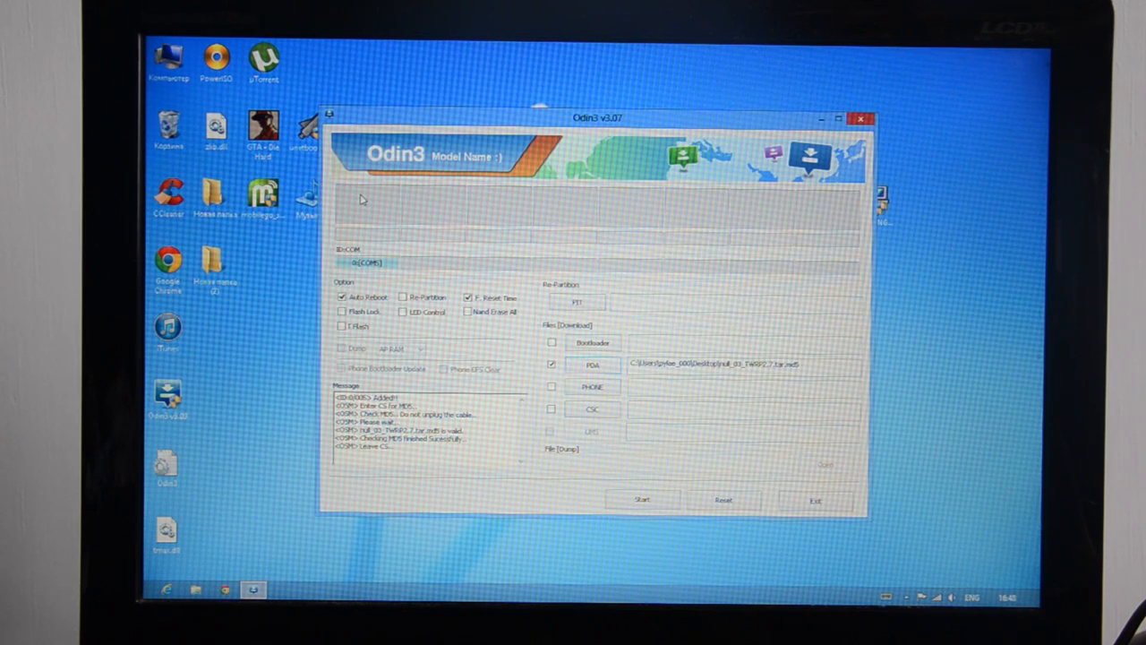
{"action": "mouse_move", "coordinate": [362, 203]}
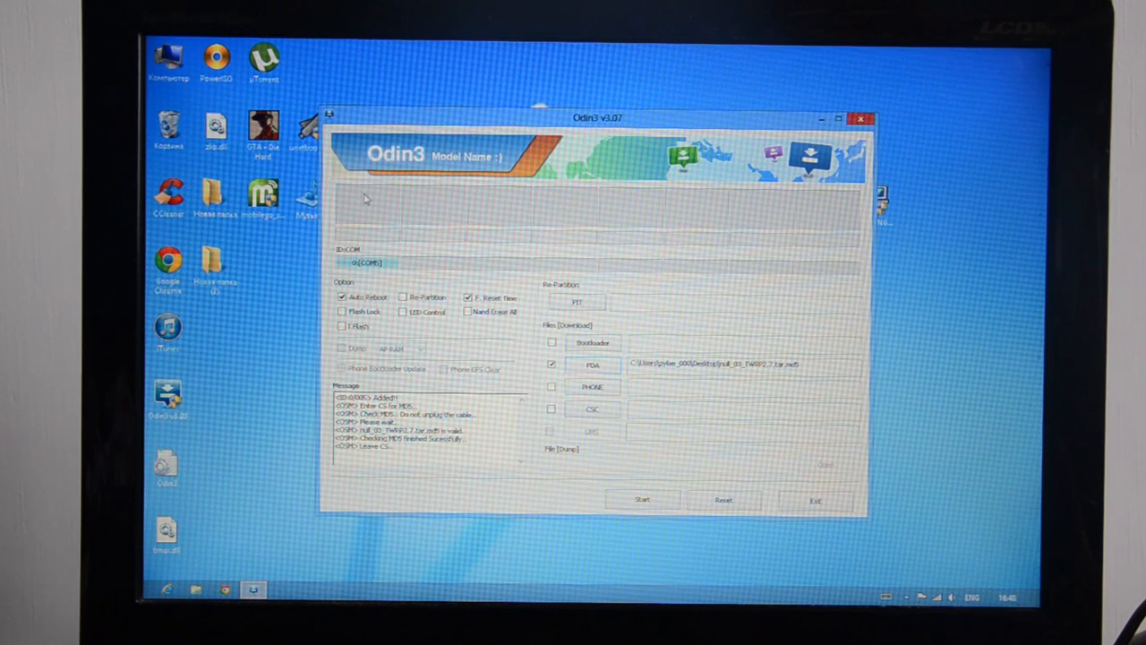
{"action": "mouse_move", "coordinate": [481, 183]}
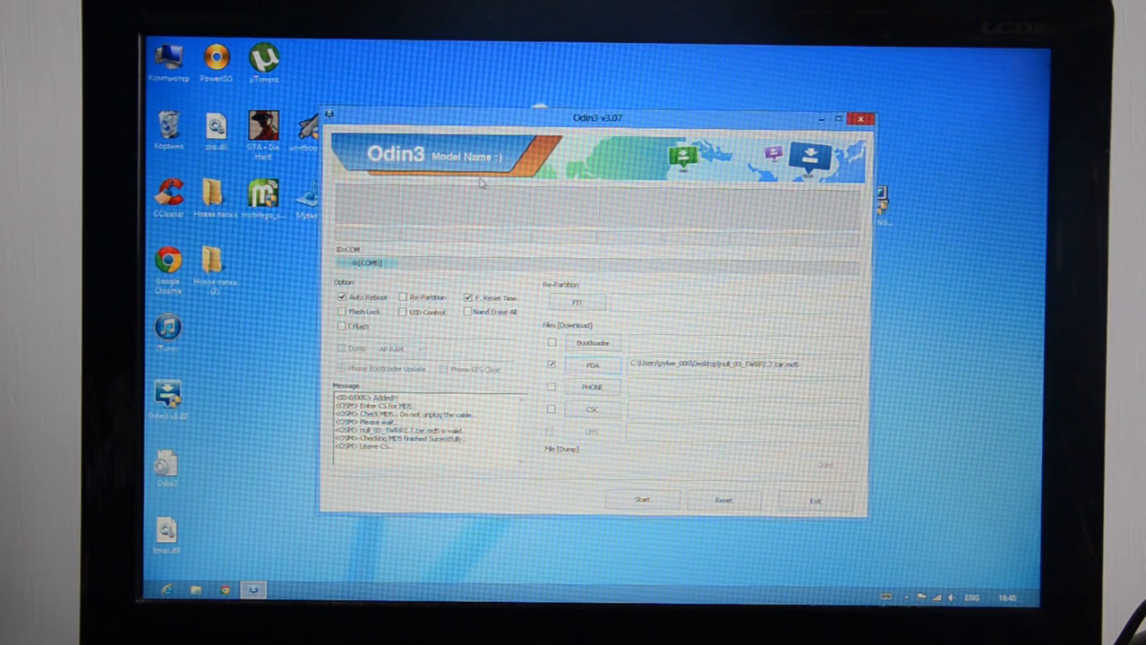
{"action": "mouse_move", "coordinate": [659, 297]}
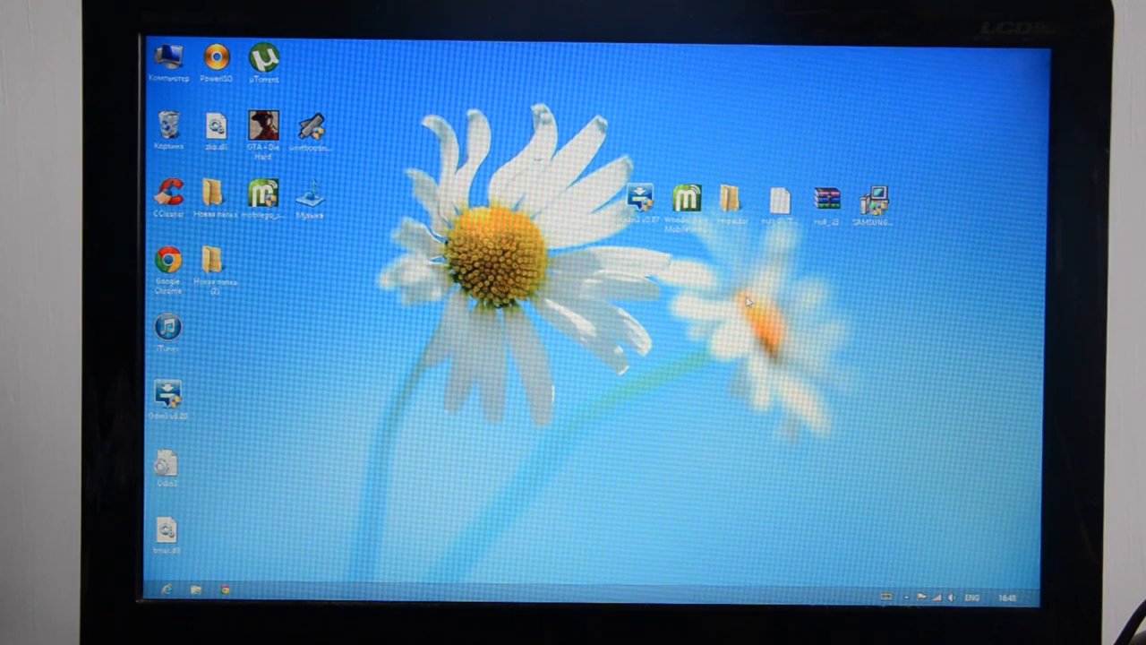
{"action": "mouse_move", "coordinate": [586, 352]}
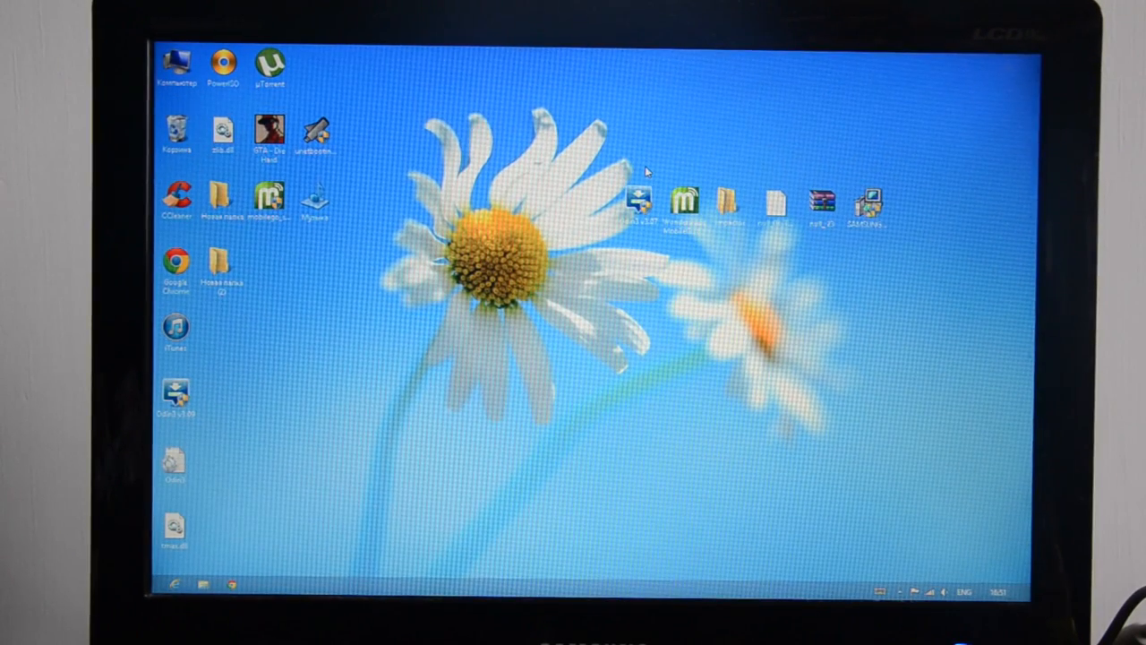
Launch Wondershare MobileGo from its desktop shortcut.
{"action": "left_click", "coordinate": [685, 202]}
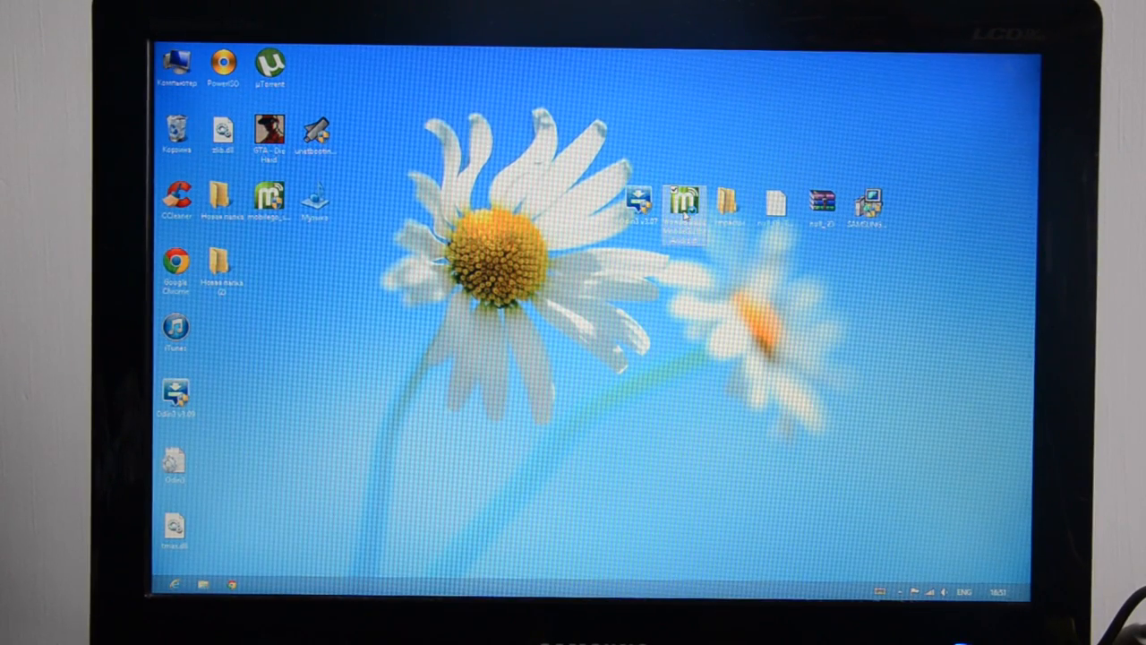
{"action": "mouse_move", "coordinate": [684, 210]}
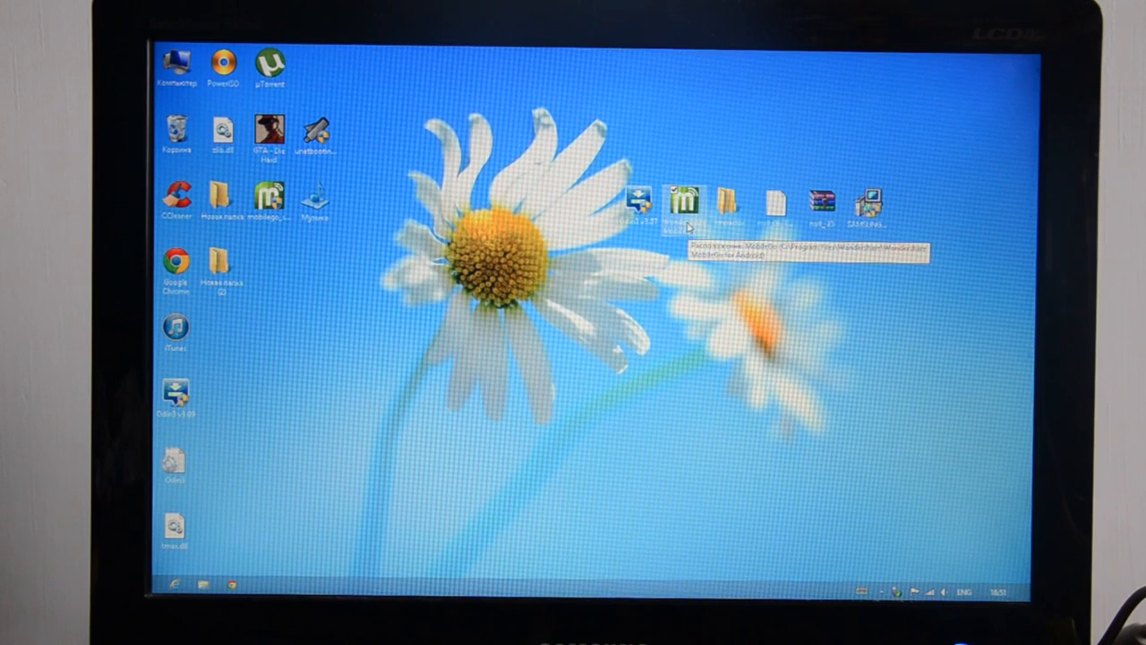
{"action": "double_click", "coordinate": [684, 202]}
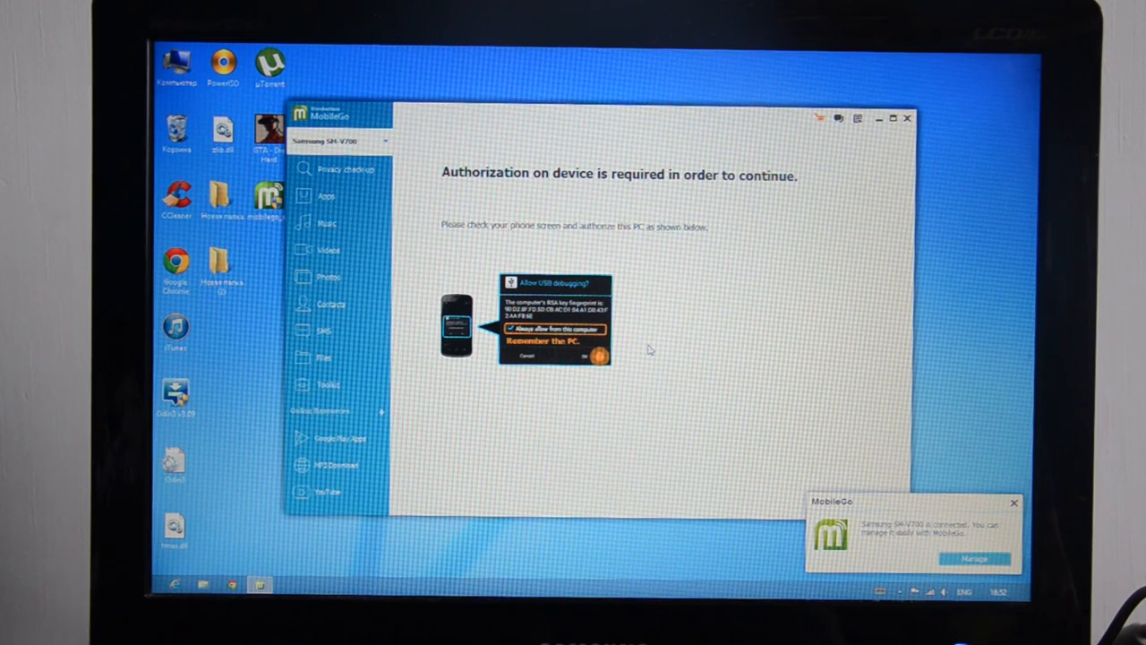
{"action": "mouse_move", "coordinate": [544, 351]}
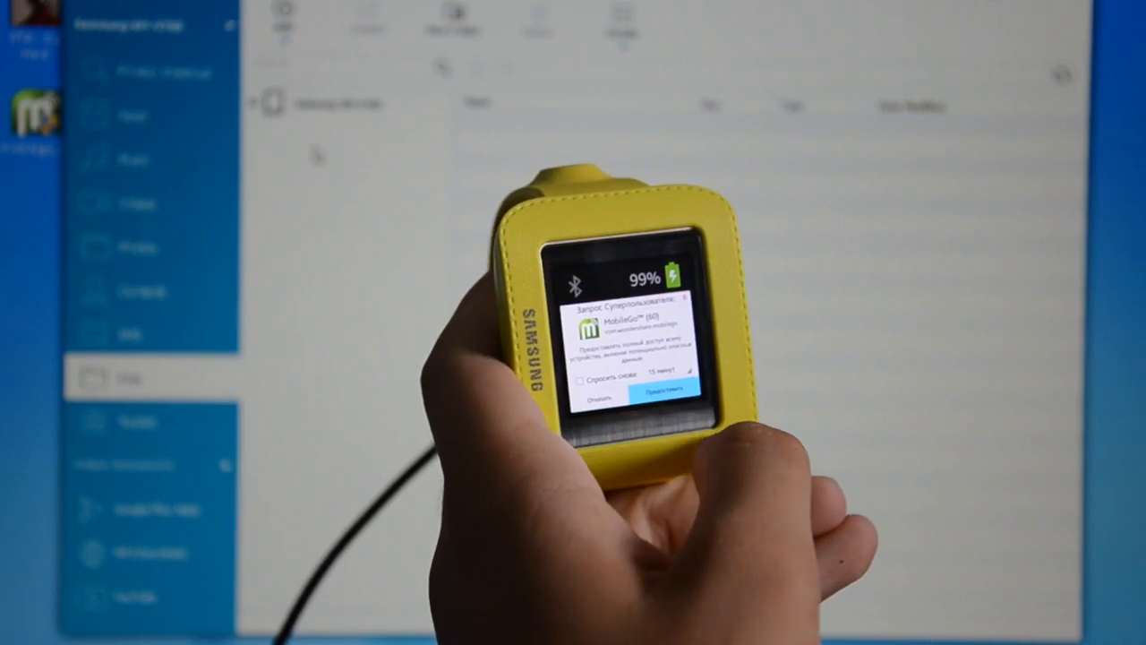
Show the watch's SD Card folders (Alarms, DCIM, TWRP) in MobileGo's file manager.
{"action": "left_click", "coordinate": [653, 396]}
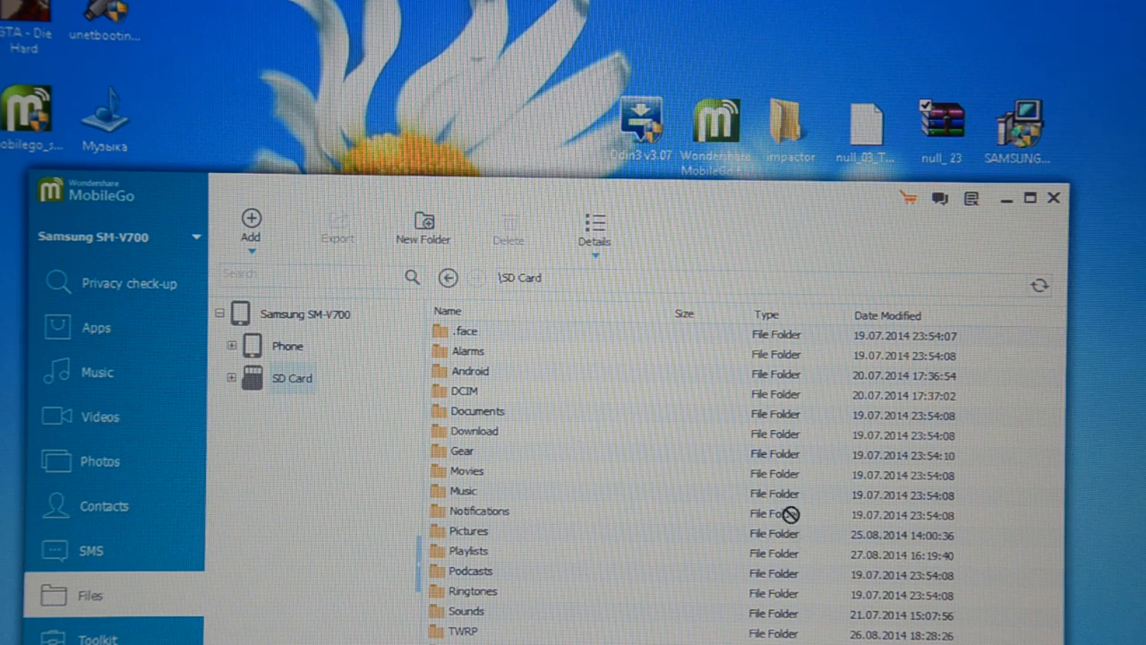
{"action": "mouse_move", "coordinate": [636, 604]}
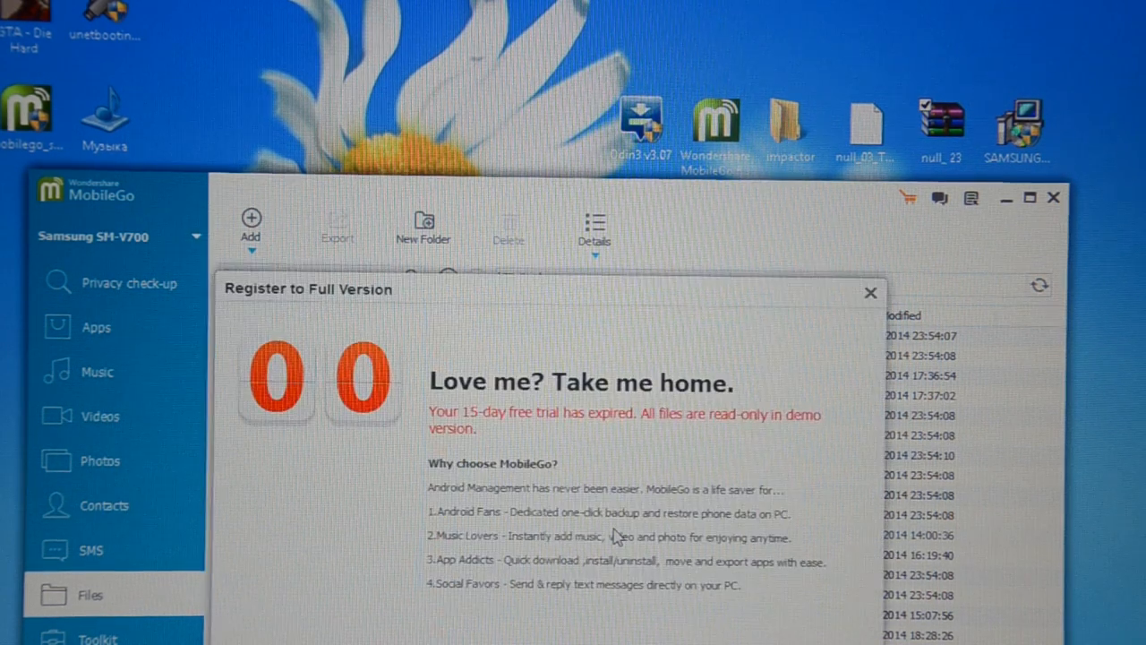
{"action": "mouse_move", "coordinate": [635, 18]}
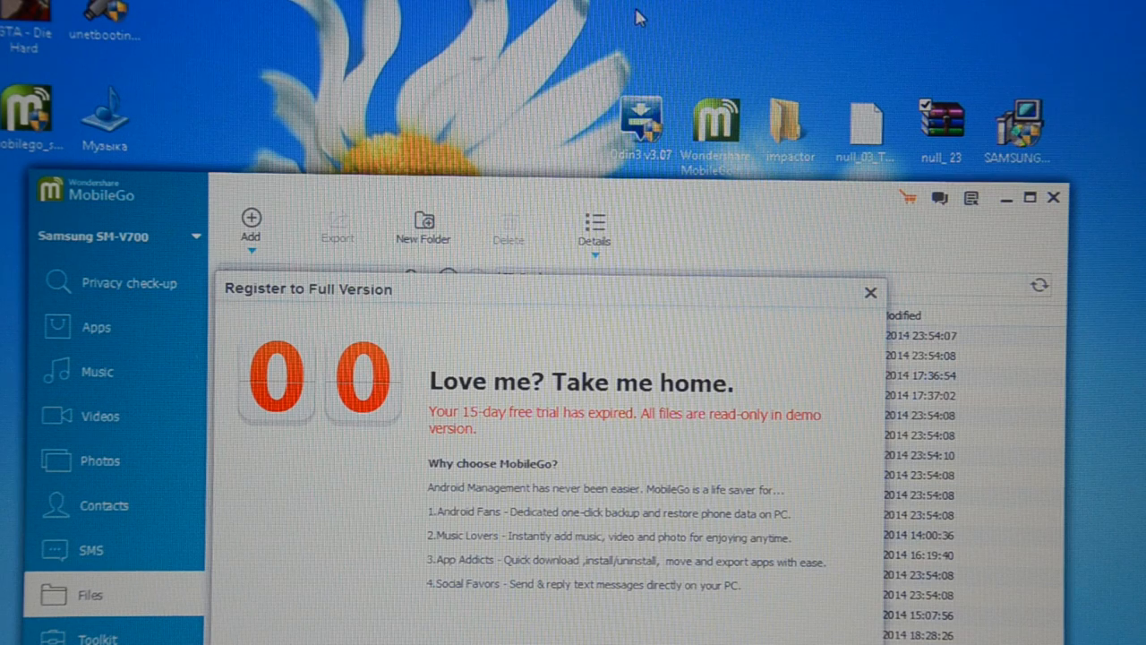
{"action": "mouse_move", "coordinate": [901, 225]}
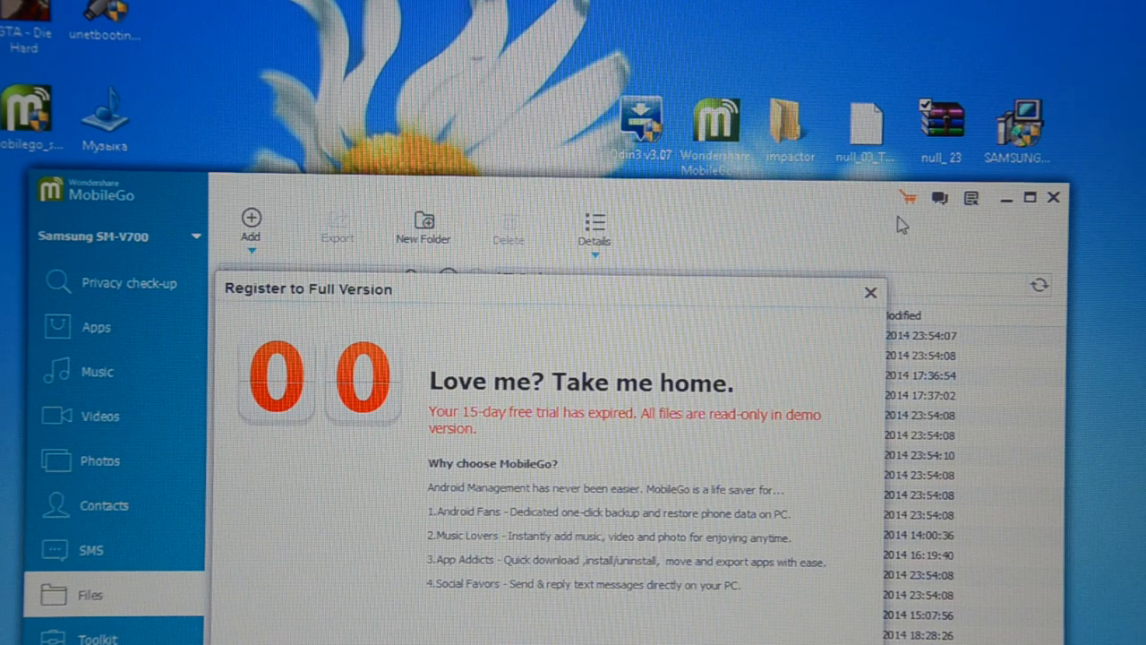
{"action": "mouse_move", "coordinate": [607, 452]}
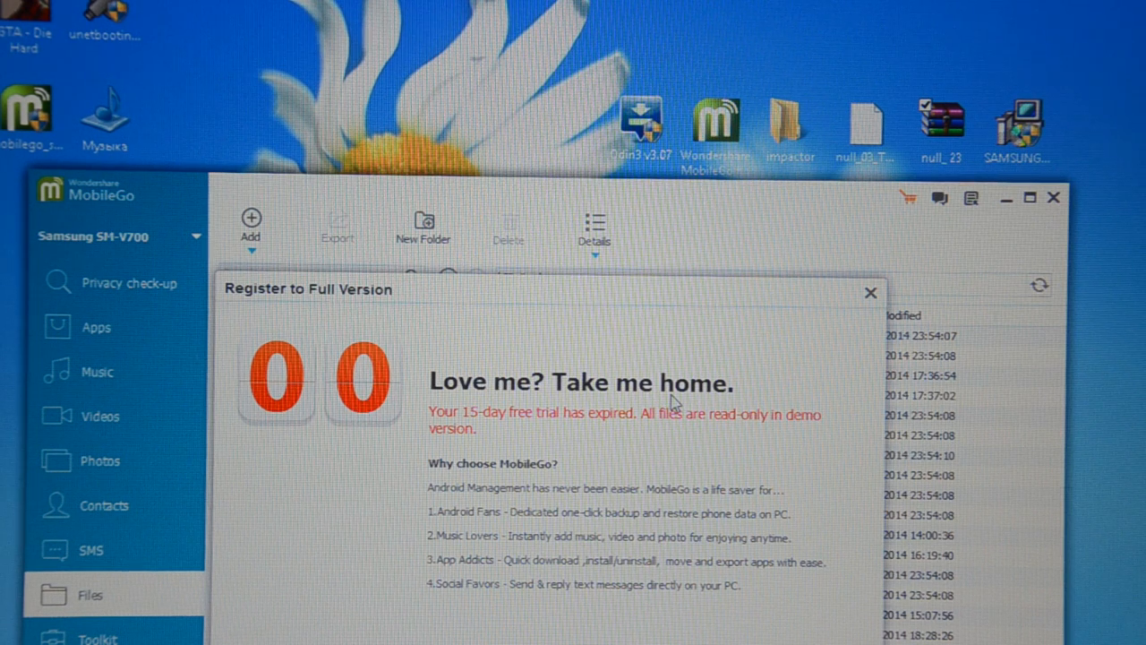
{"action": "mouse_move", "coordinate": [685, 328]}
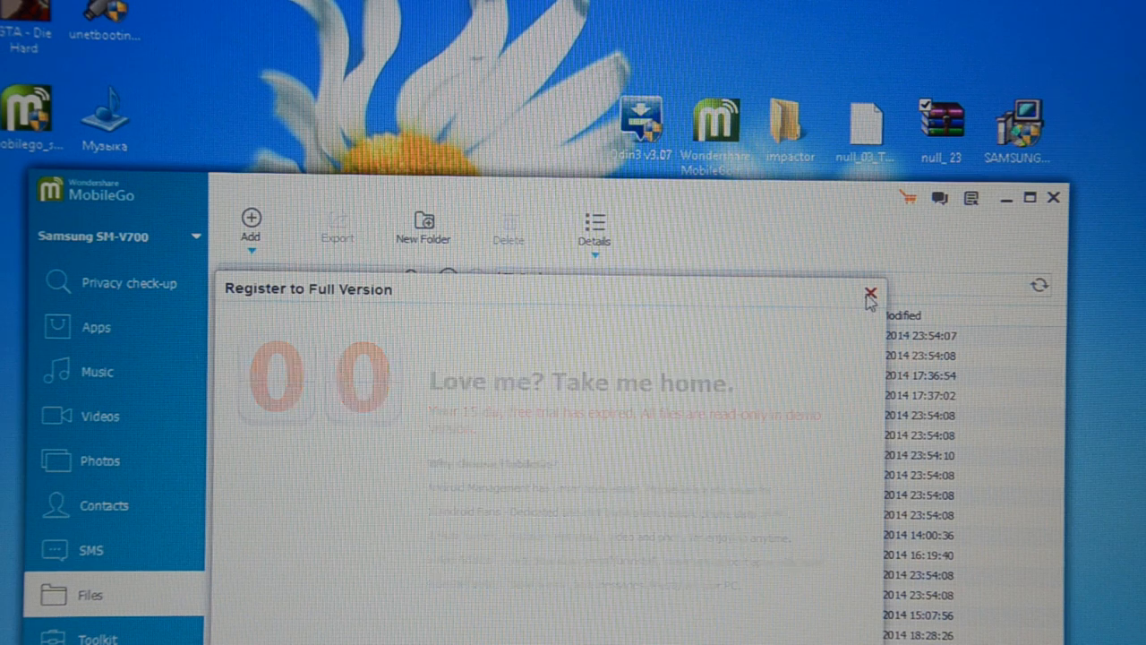
{"action": "left_click", "coordinate": [870, 294]}
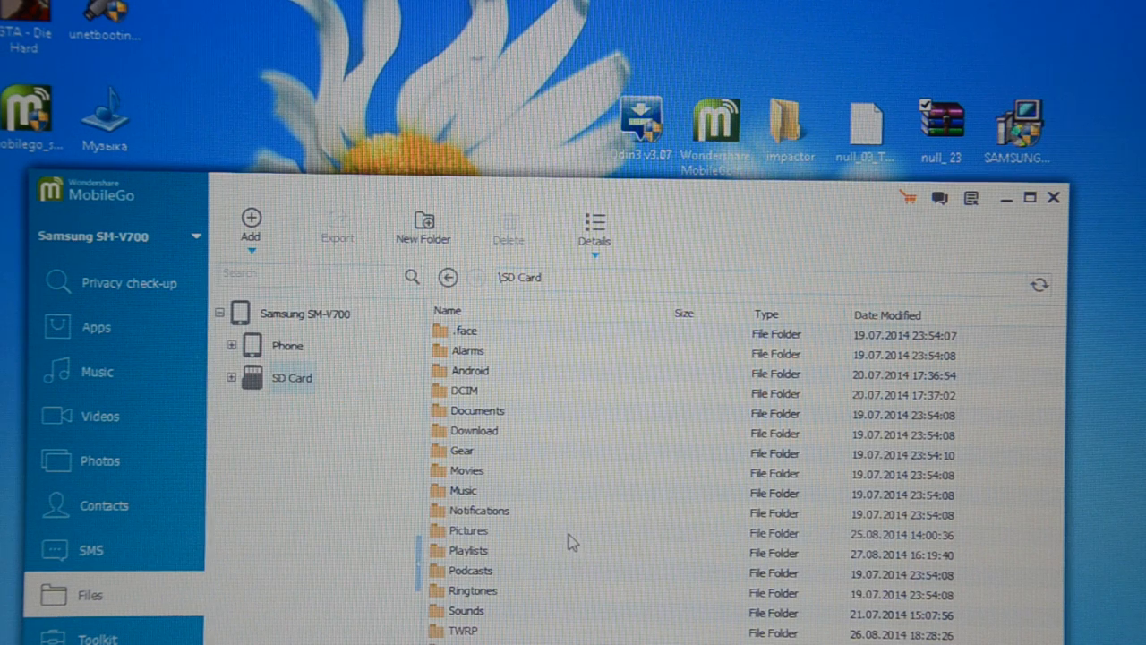
{"action": "mouse_move", "coordinate": [1010, 503]}
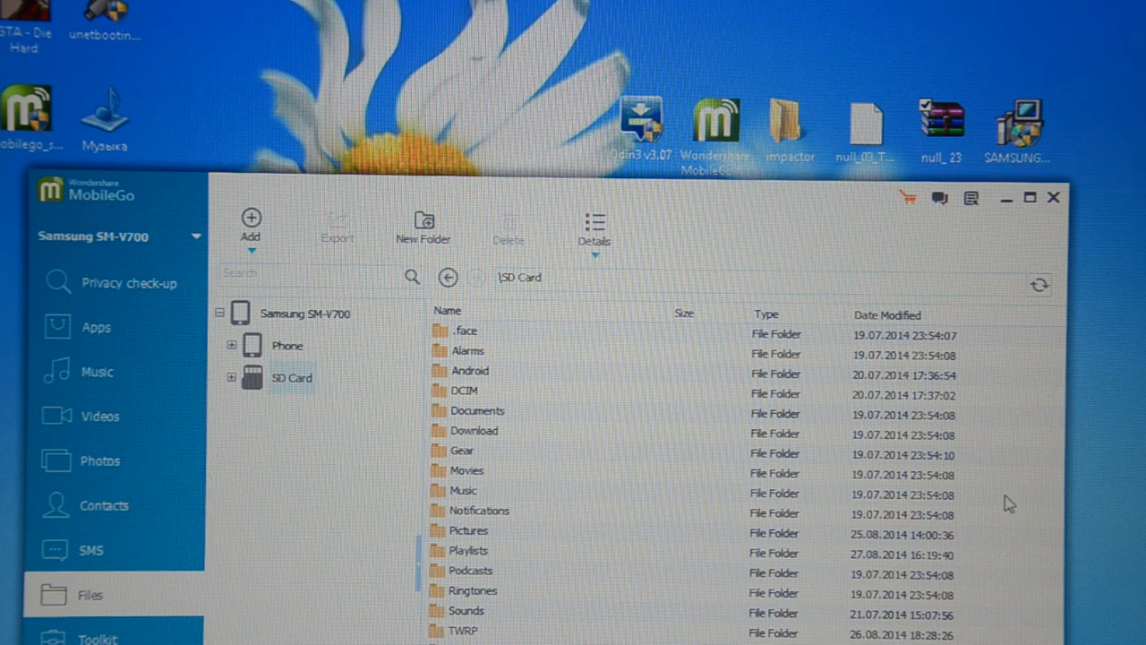
Close MobileGo, choosing to exit directly instead of minimising to the tray.
{"action": "left_click", "coordinate": [1054, 198]}
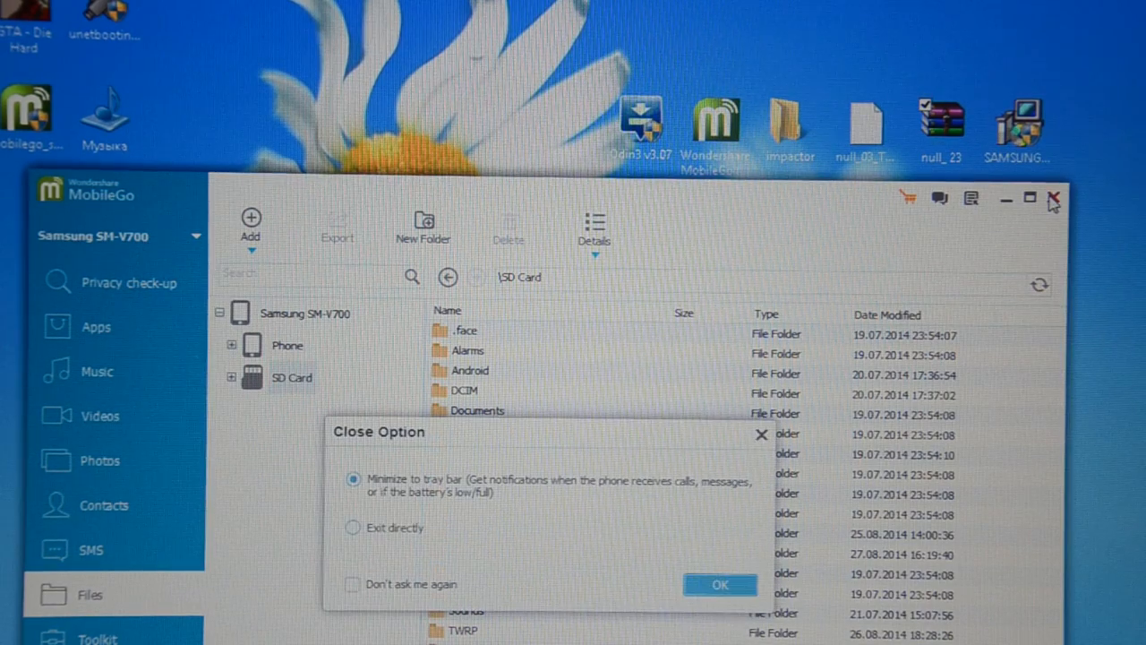
{"action": "left_click", "coordinate": [720, 584]}
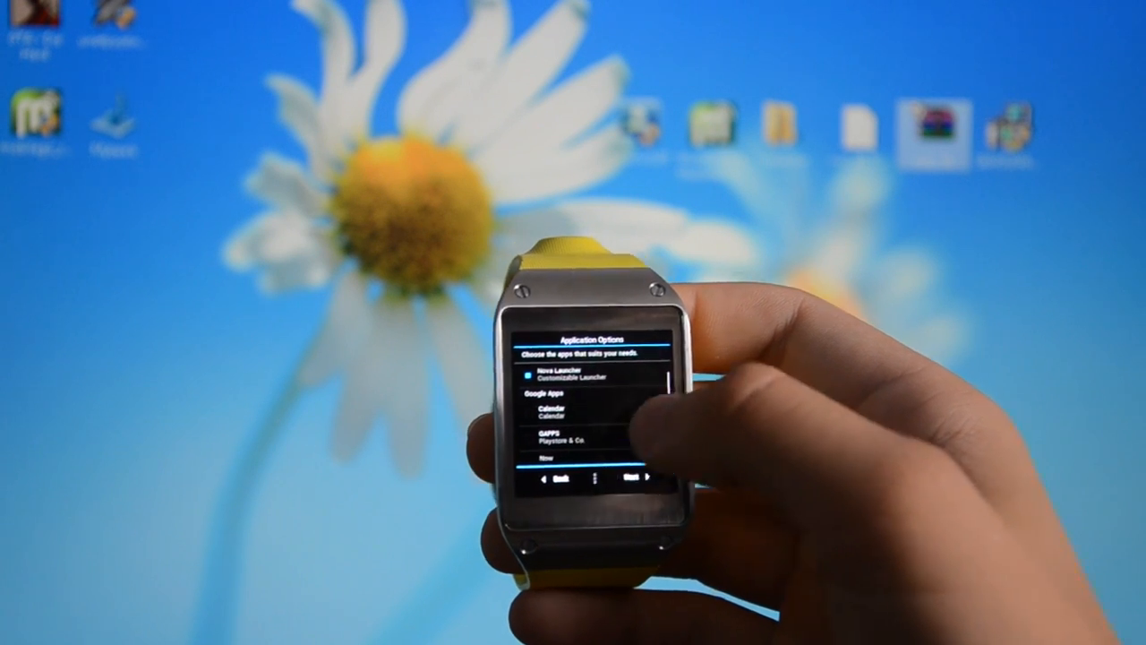
{"action": "scroll", "scroll_direction": "down", "scroll_amount": 3}
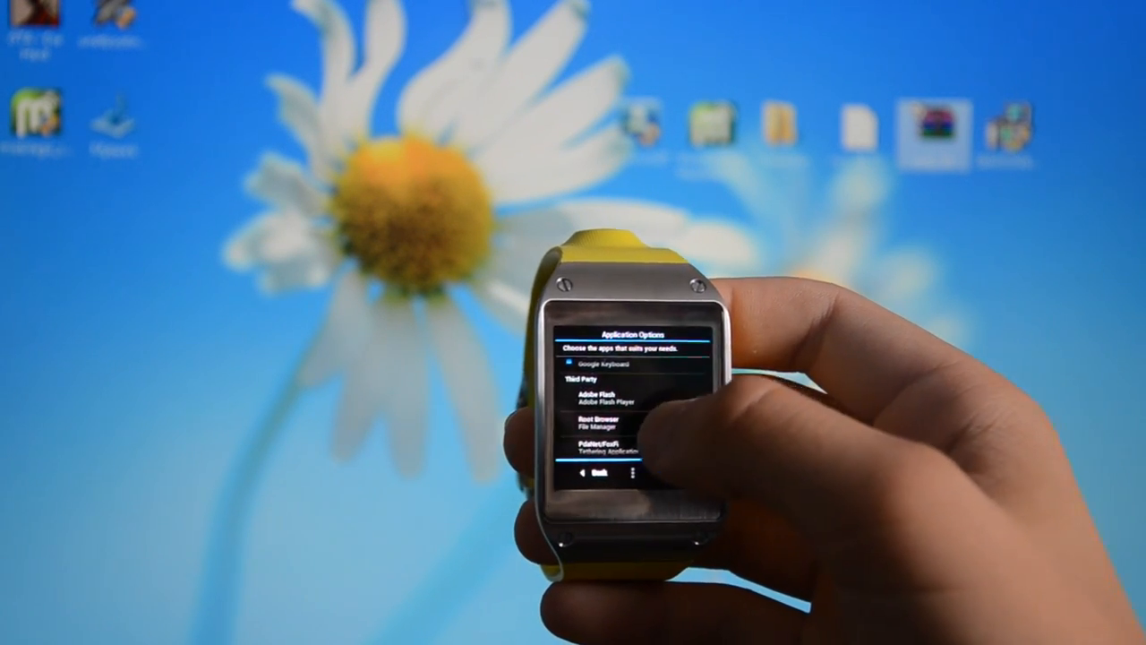